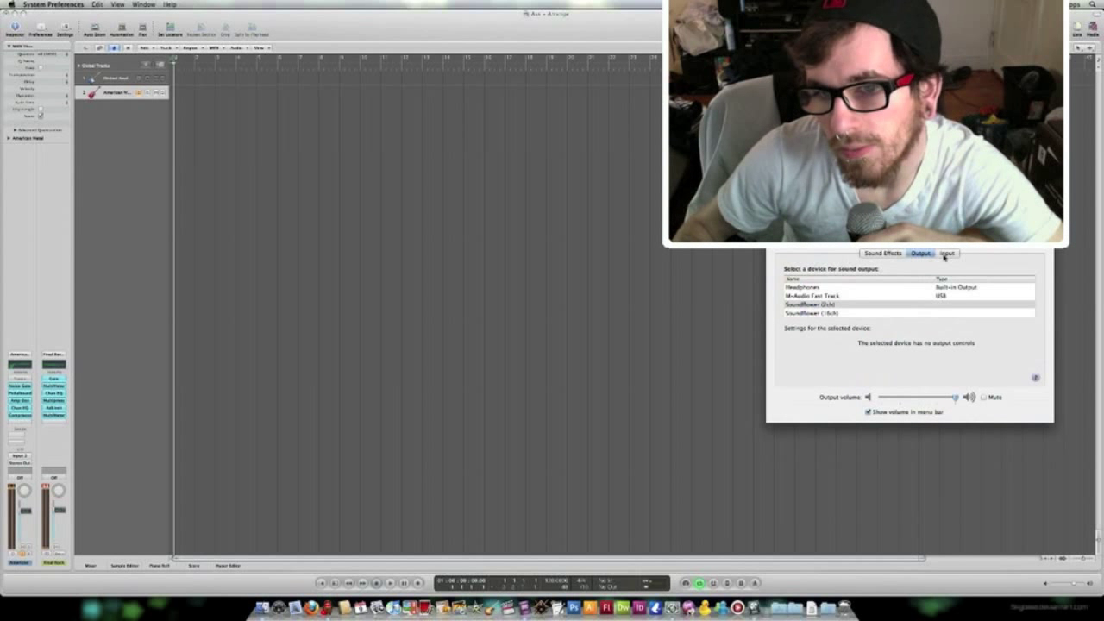
Step: Set the Mac's sound input device to the M-Audio Fast Track in the Sound Input list
{"action": "left_click", "coordinate": [945, 251]}
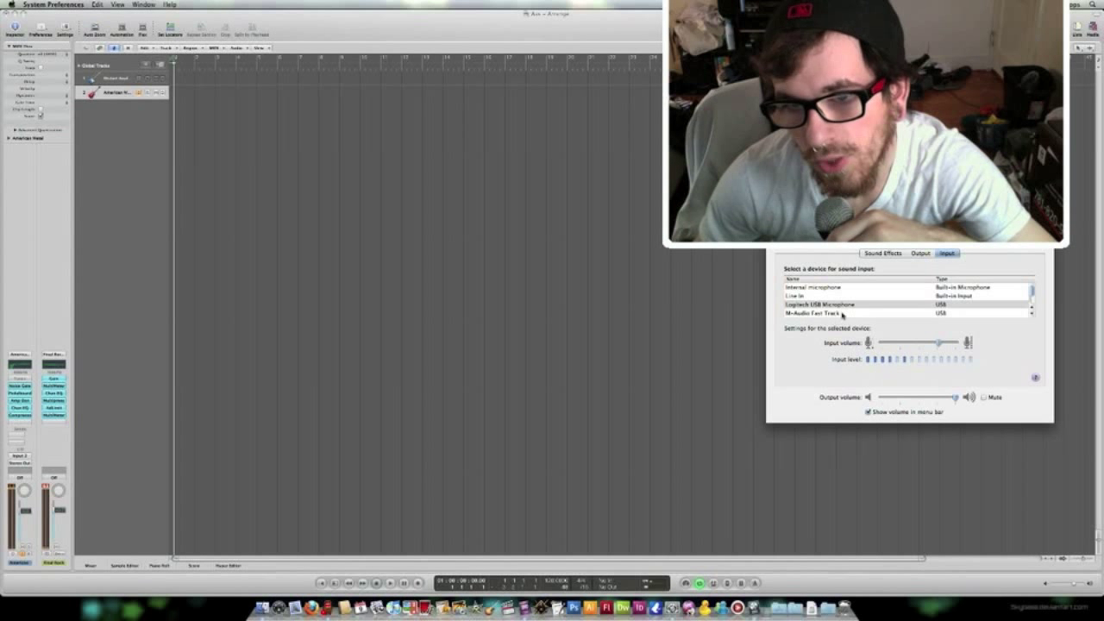
{"action": "left_click", "coordinate": [819, 314]}
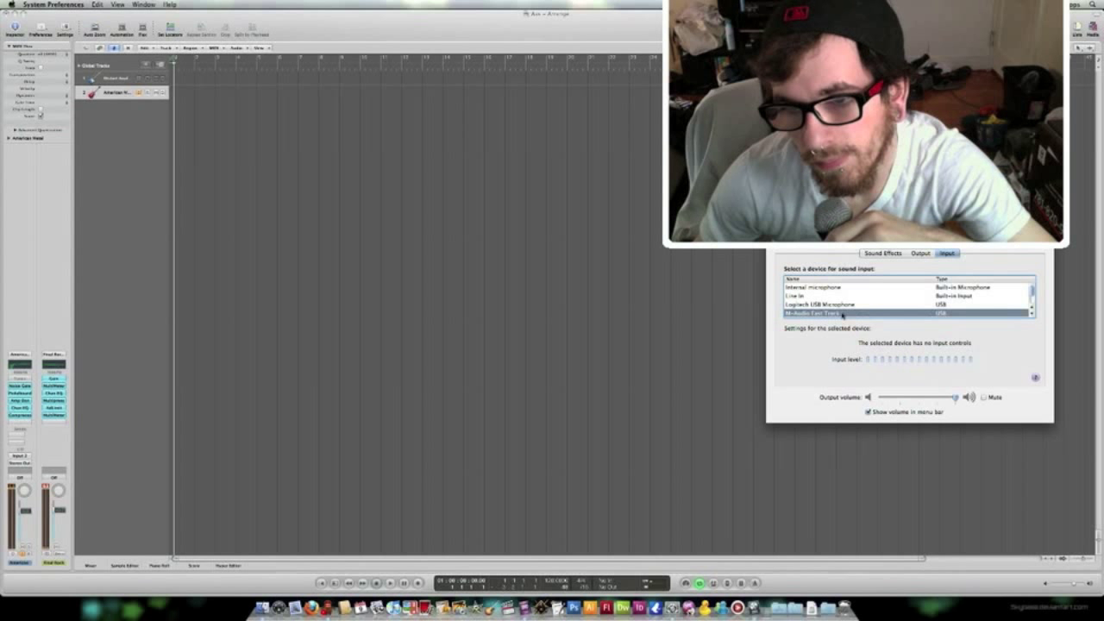
{"action": "left_click", "coordinate": [819, 304]}
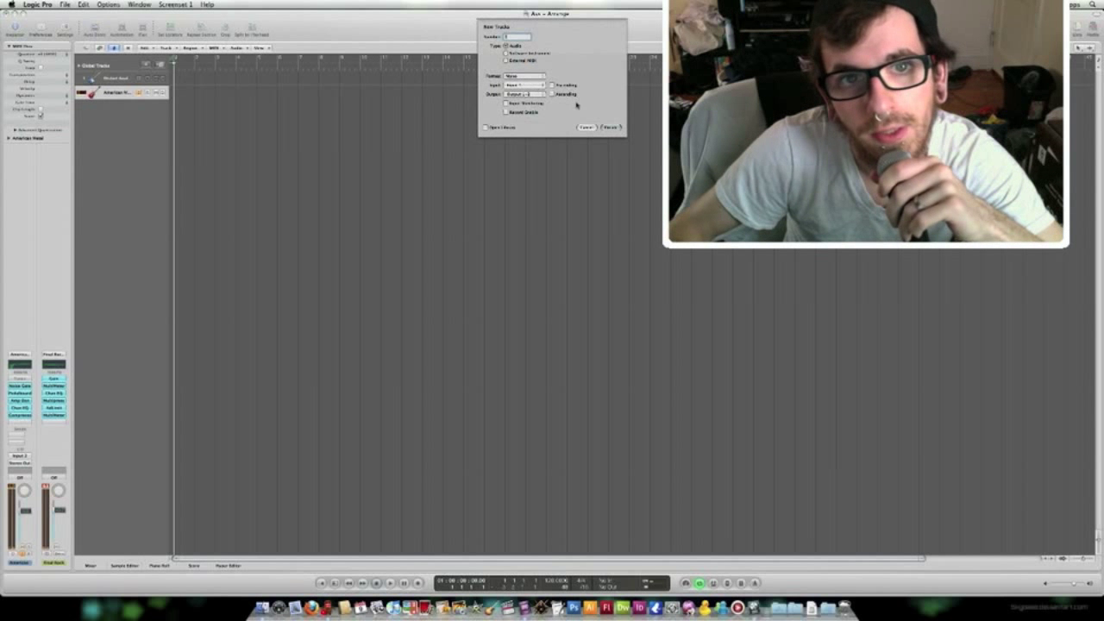
Step: Create a new Audio track with its input set and track options ticked
{"action": "left_click", "coordinate": [603, 128]}
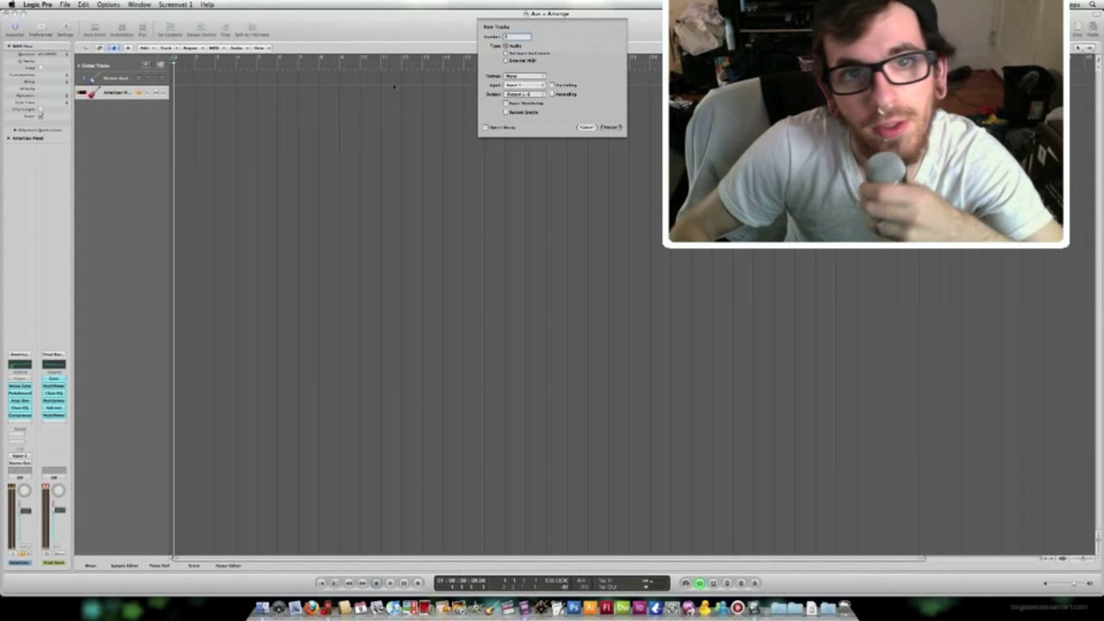
{"action": "left_click", "coordinate": [520, 93]}
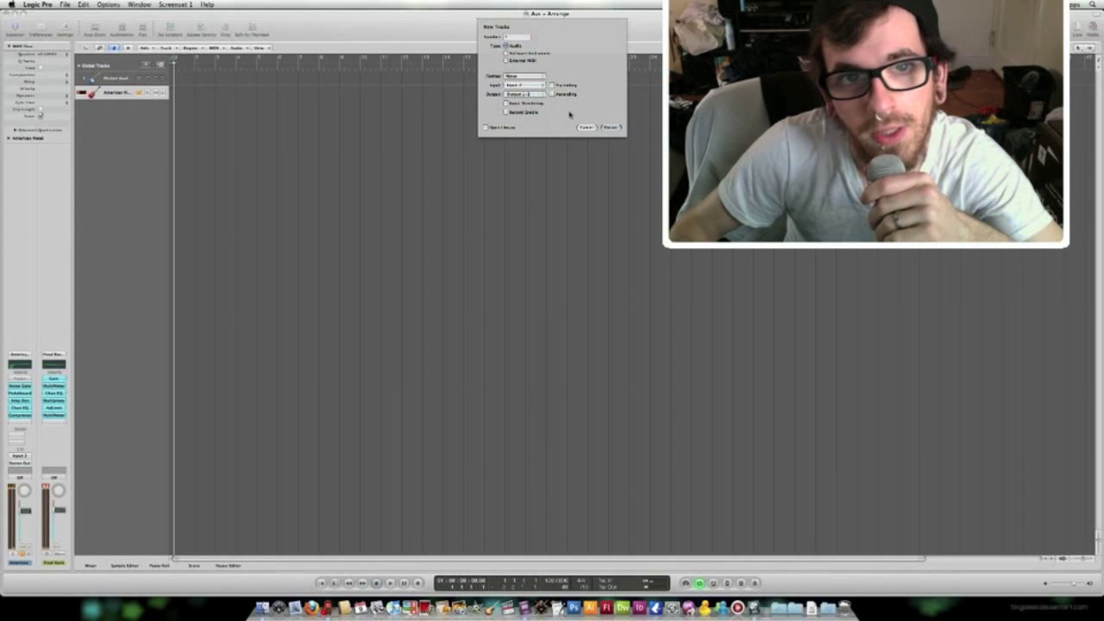
{"action": "left_click", "coordinate": [585, 128]}
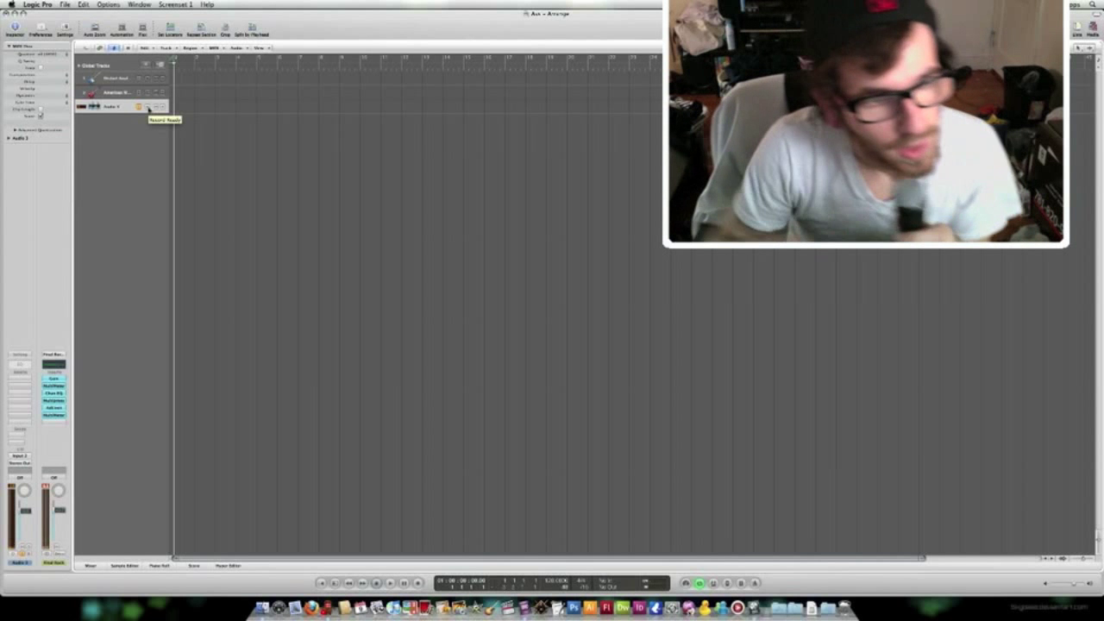
Step: Arm the new audio track for recording and review its channel-strip input source
{"action": "left_click", "coordinate": [52, 362]}
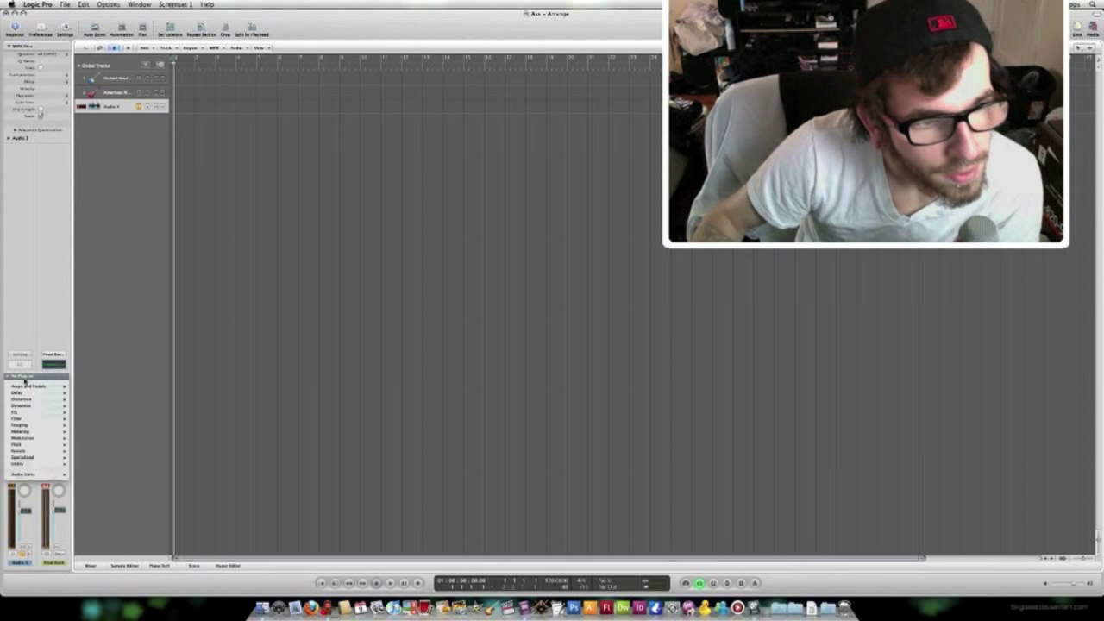
{"action": "left_click", "coordinate": [21, 452]}
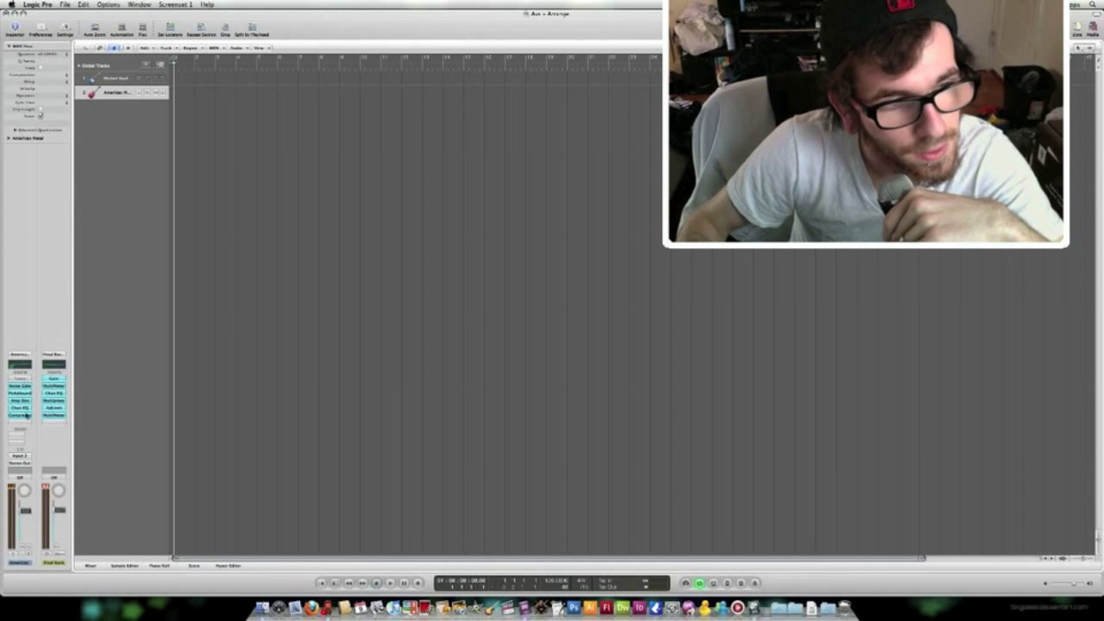
{"action": "left_click", "coordinate": [19, 422]}
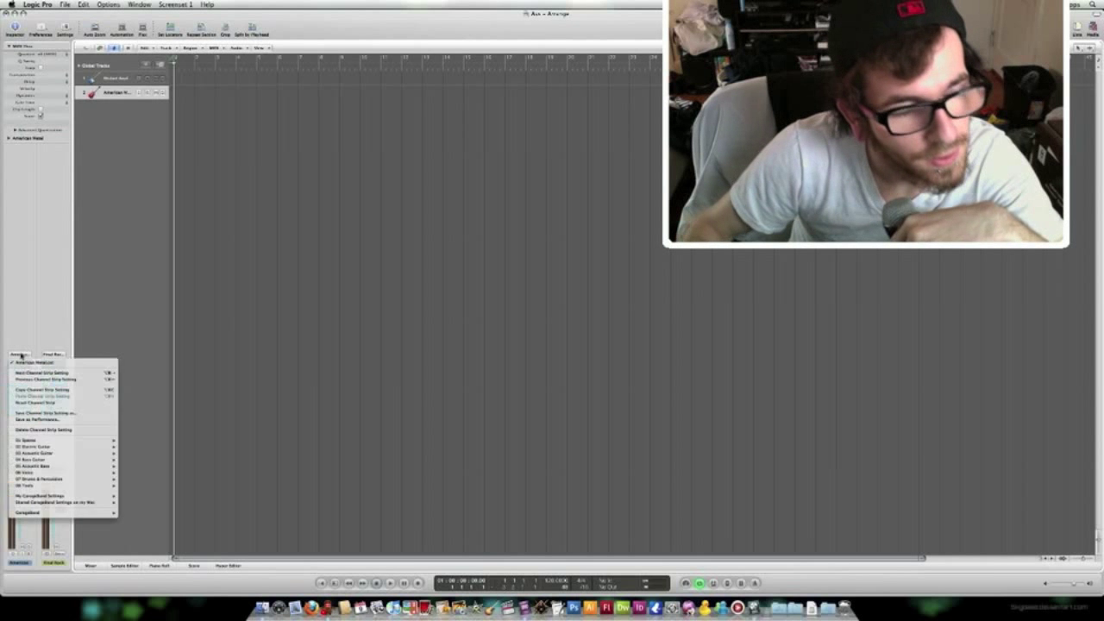
{"action": "mouse_move", "coordinate": [49, 421]}
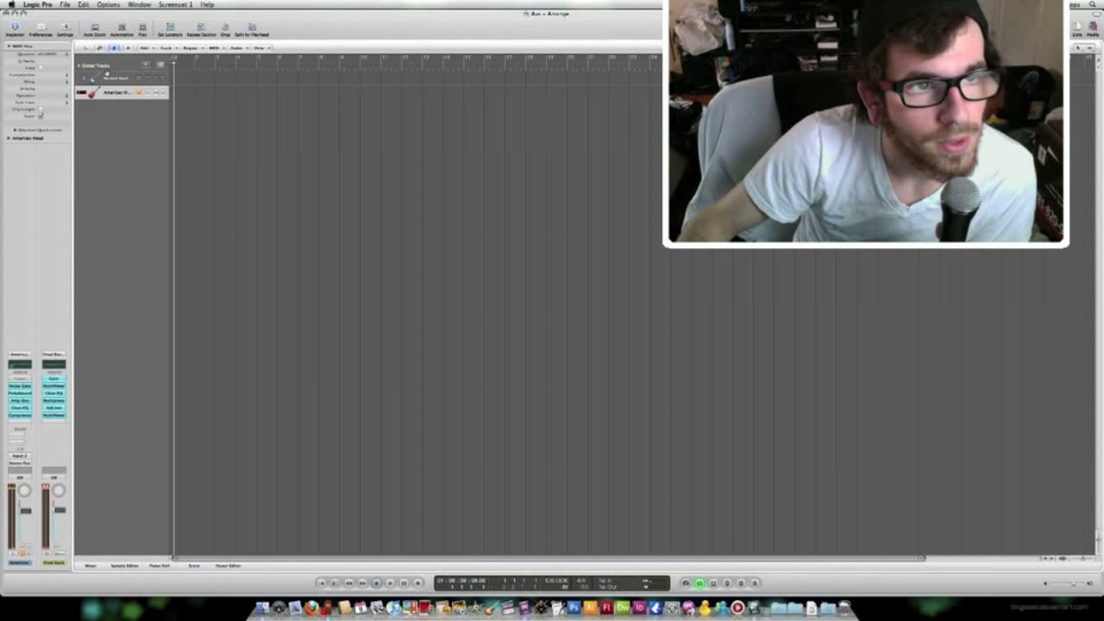
{"action": "left_click", "coordinate": [34, 4]}
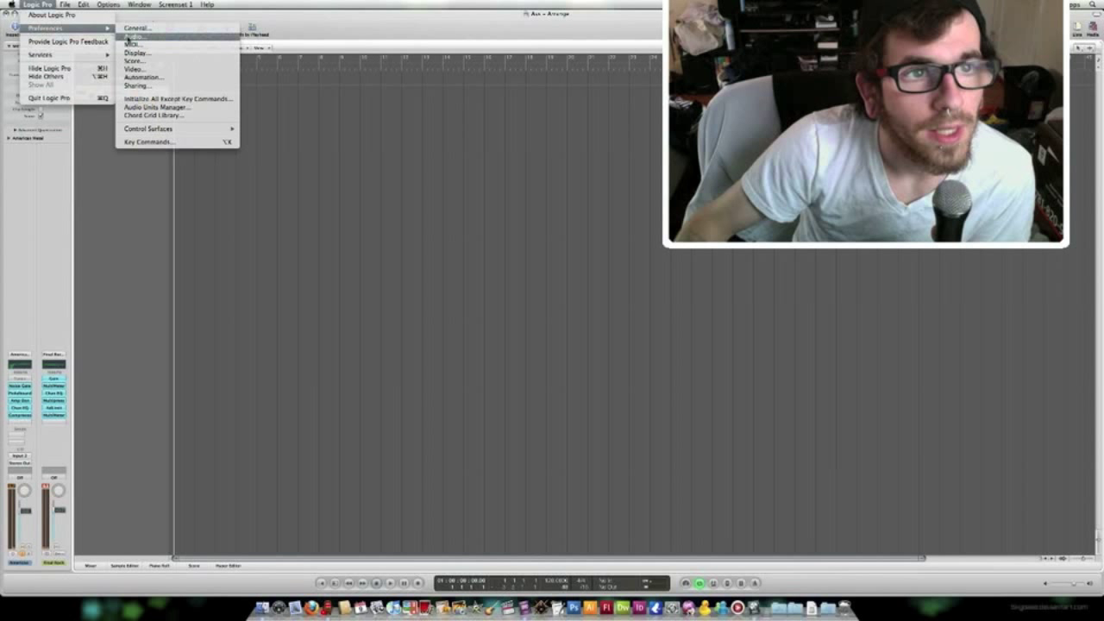
Step: Set the Audio preferences' output and input devices for recording through the interface
{"action": "left_click", "coordinate": [131, 36]}
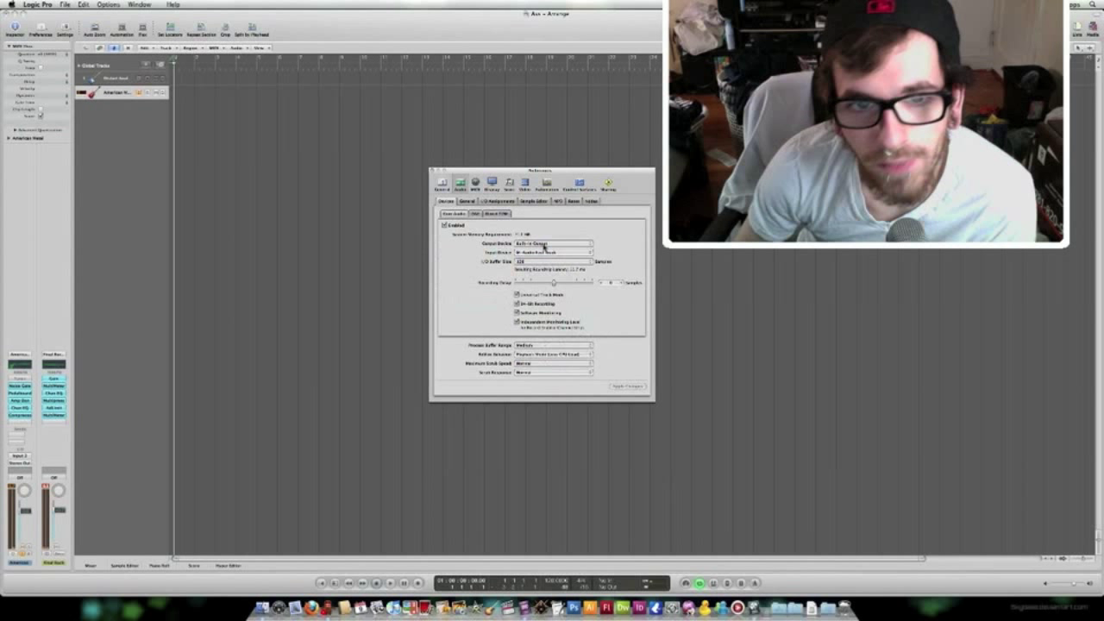
{"action": "left_click", "coordinate": [552, 243]}
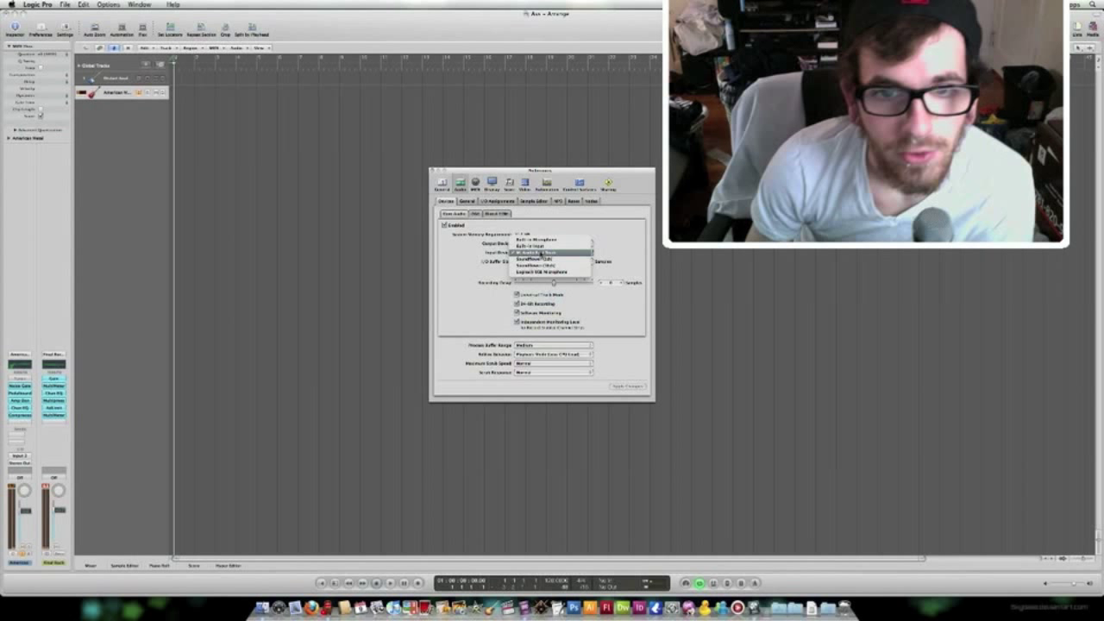
{"action": "left_click", "coordinate": [551, 251]}
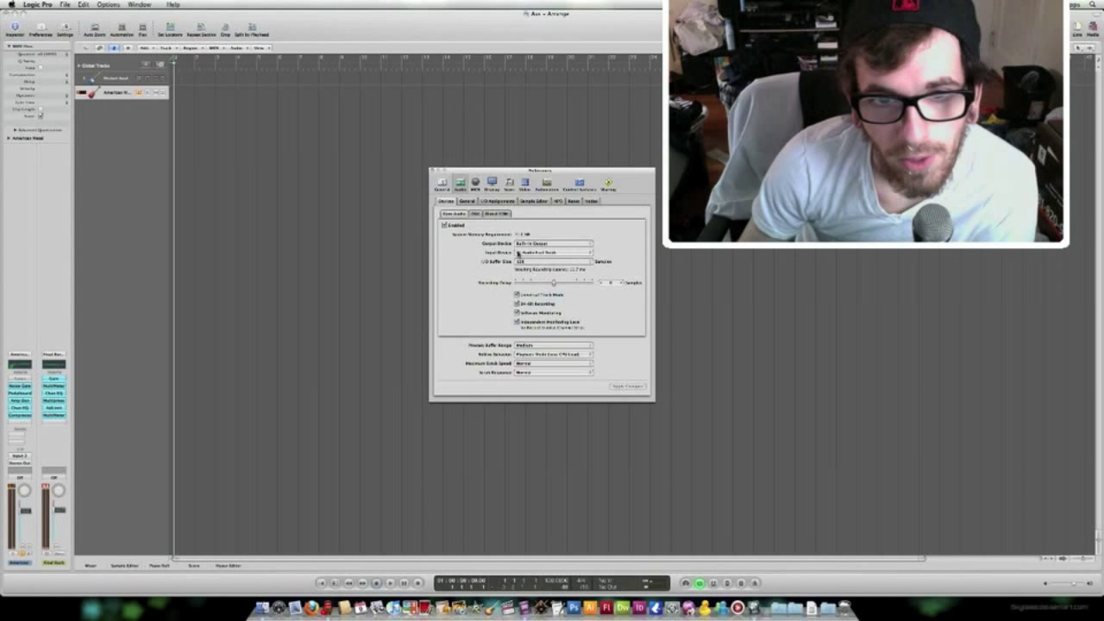